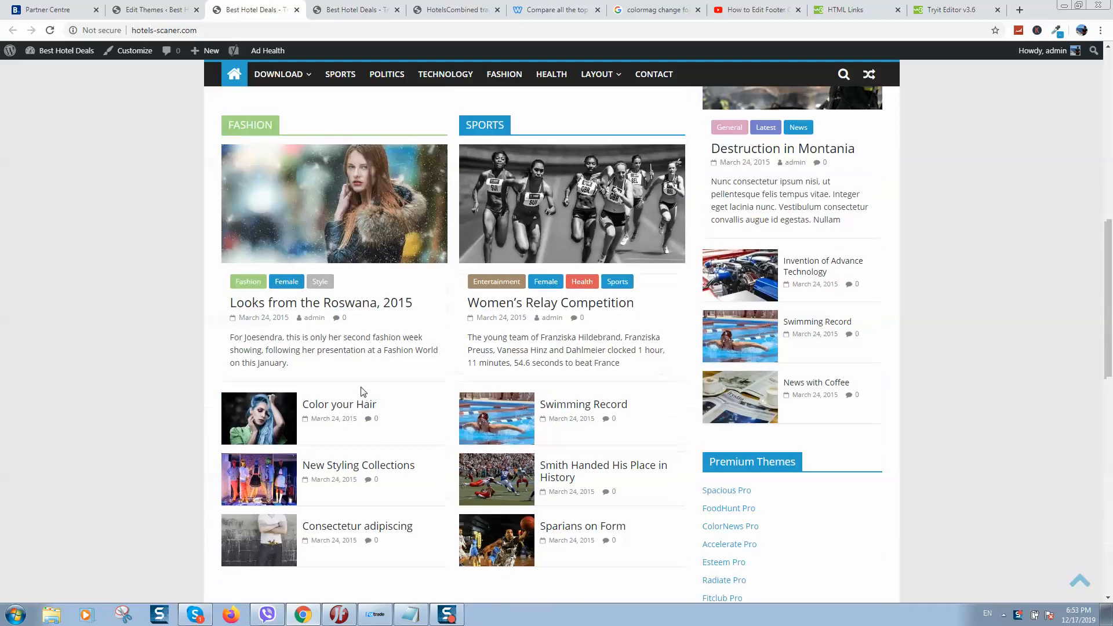
Review the ColorMag credit in the site footer, then go to Appearance > Theme Editor.
scroll(up, 3)
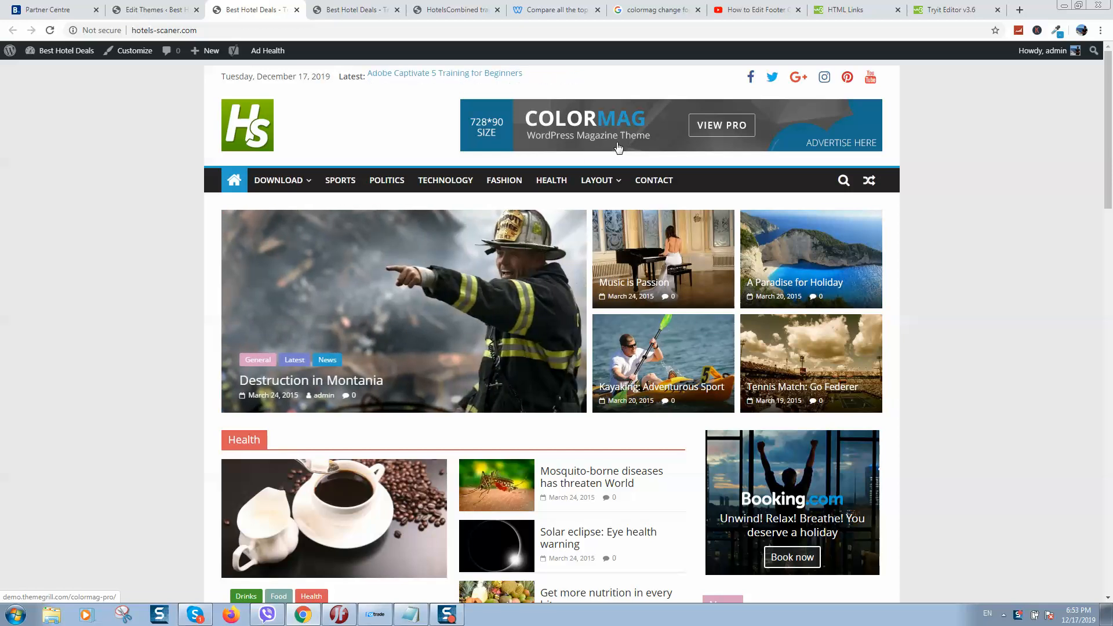
click(596, 180)
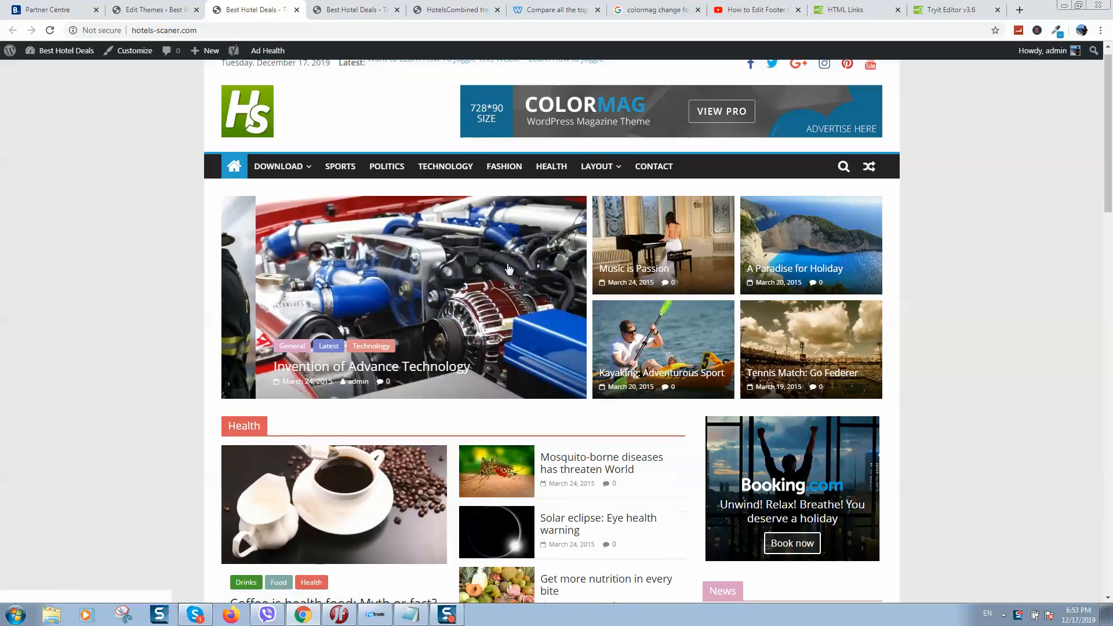
scroll(down, 3)
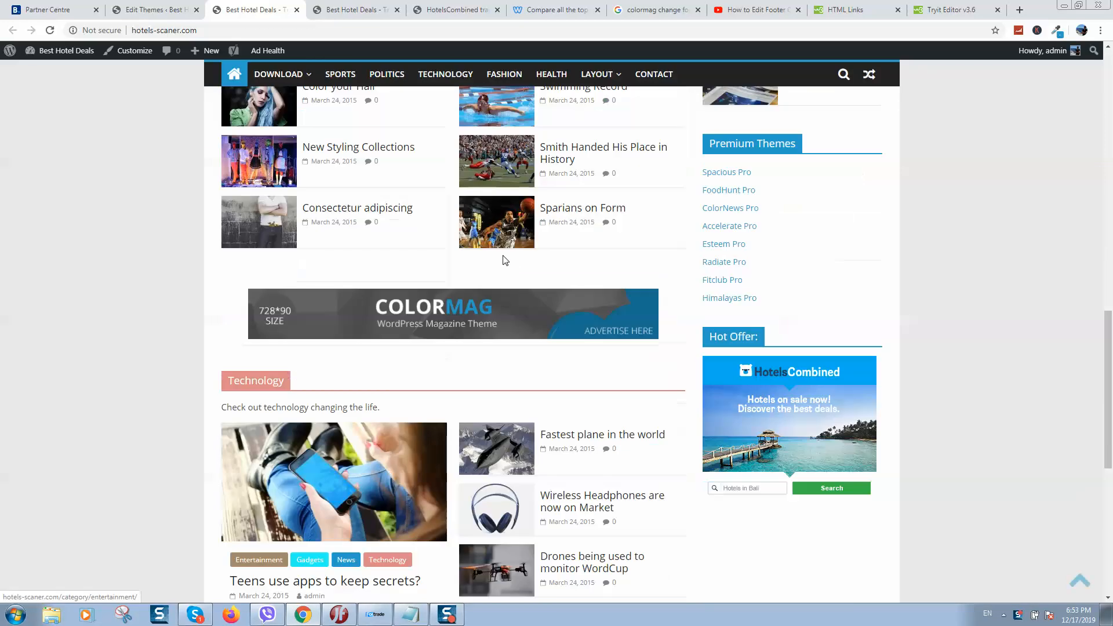
scroll(down, 3)
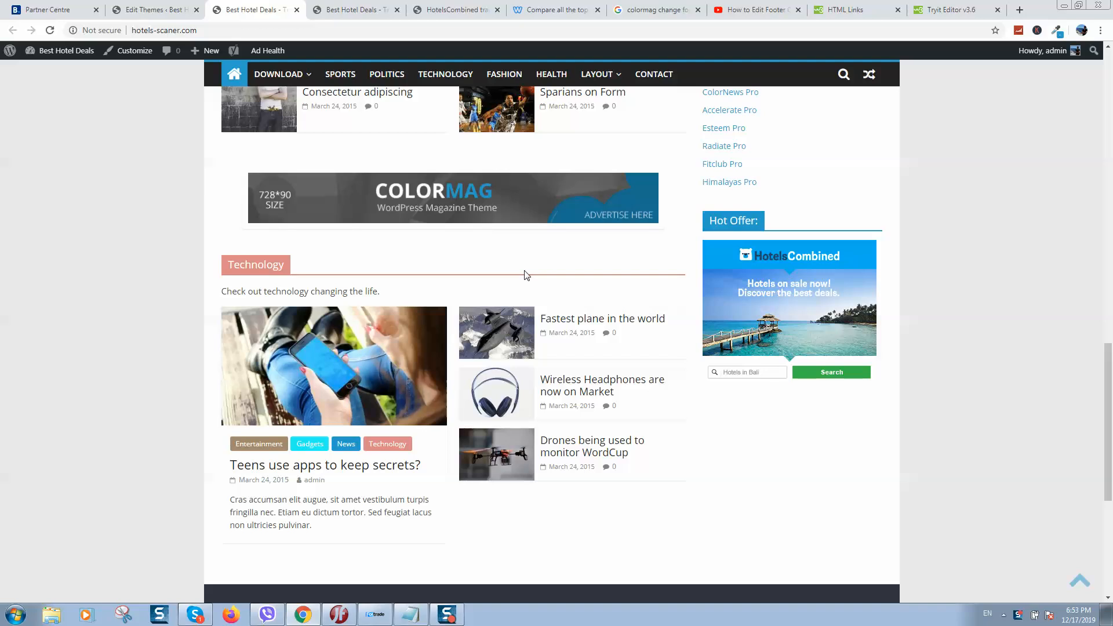
scroll(down, 3)
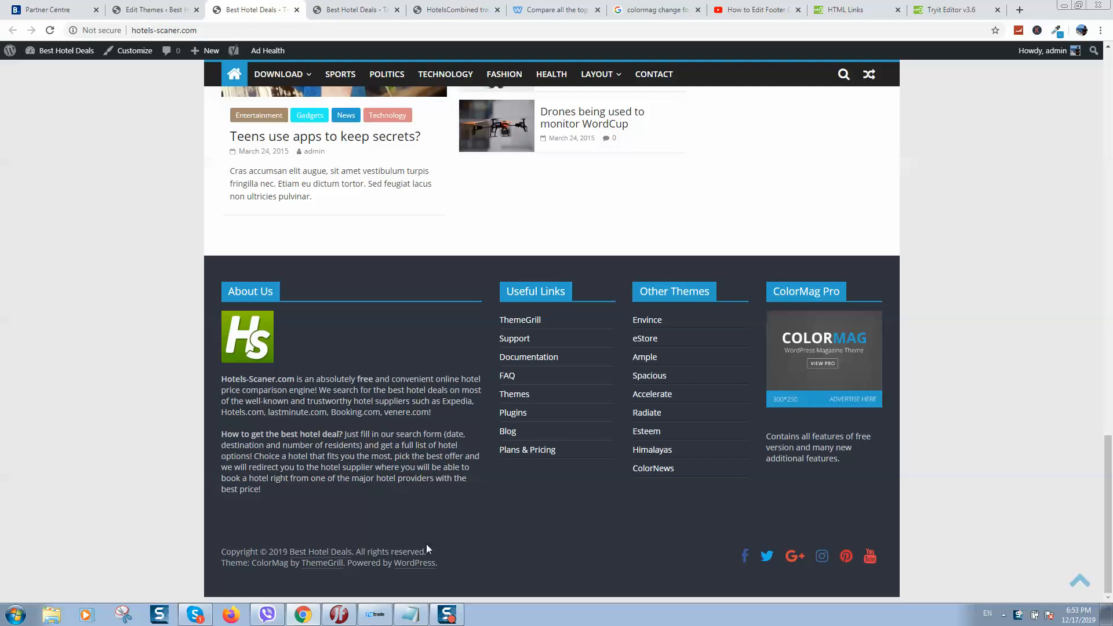
click(153, 10)
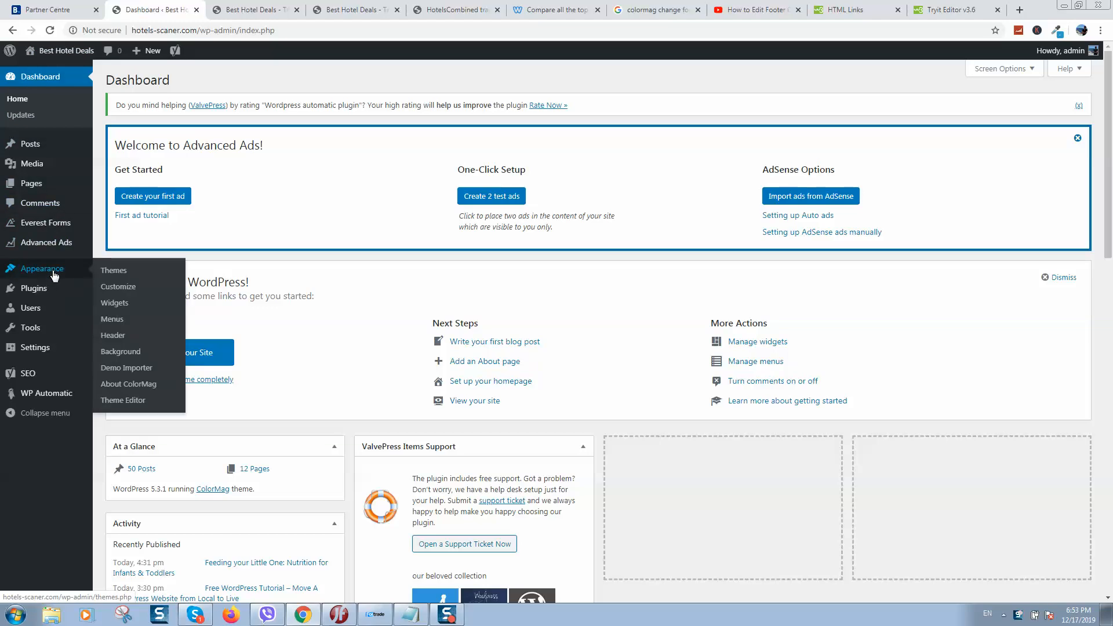
mouse_move(96, 276)
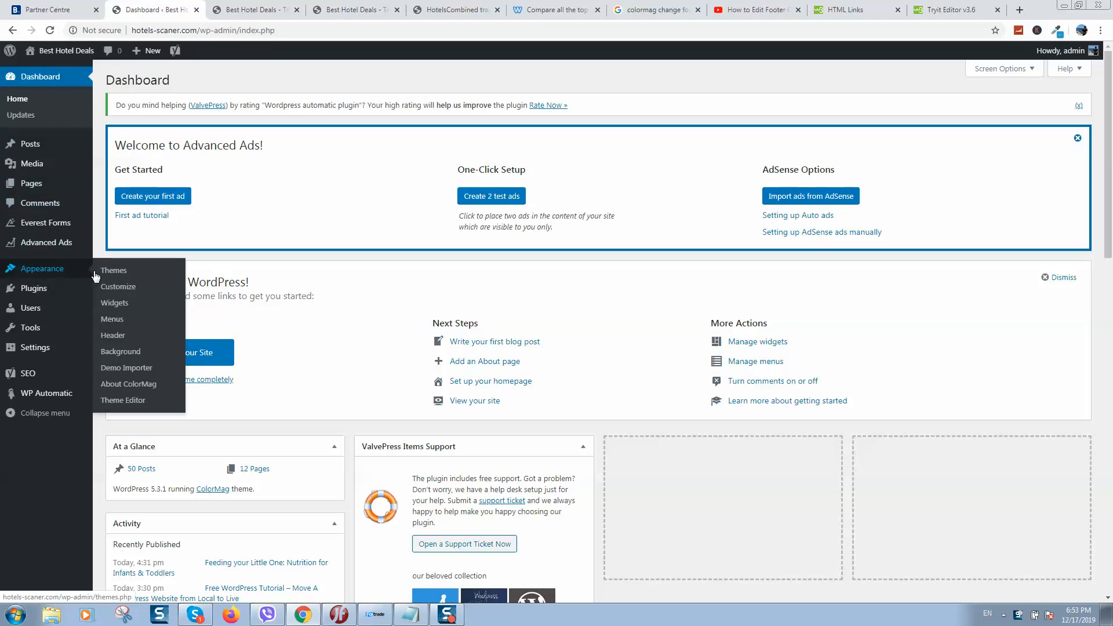
click(122, 400)
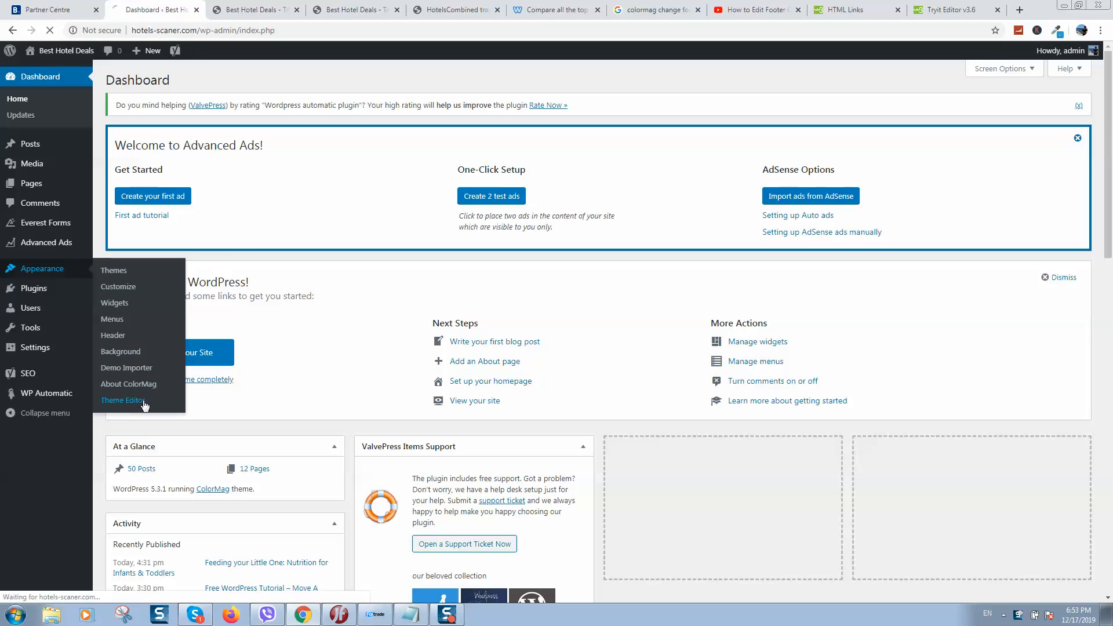
Browse the ColorMag Theme Files list while the stylesheet loads in the editor.
click(122, 400)
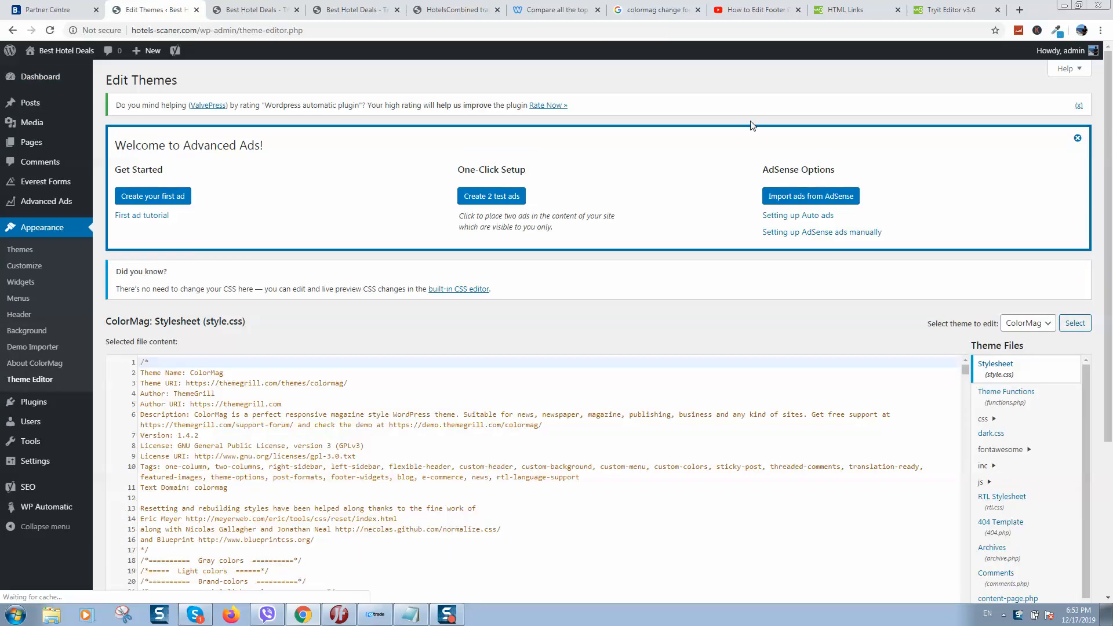
scroll(down, 3)
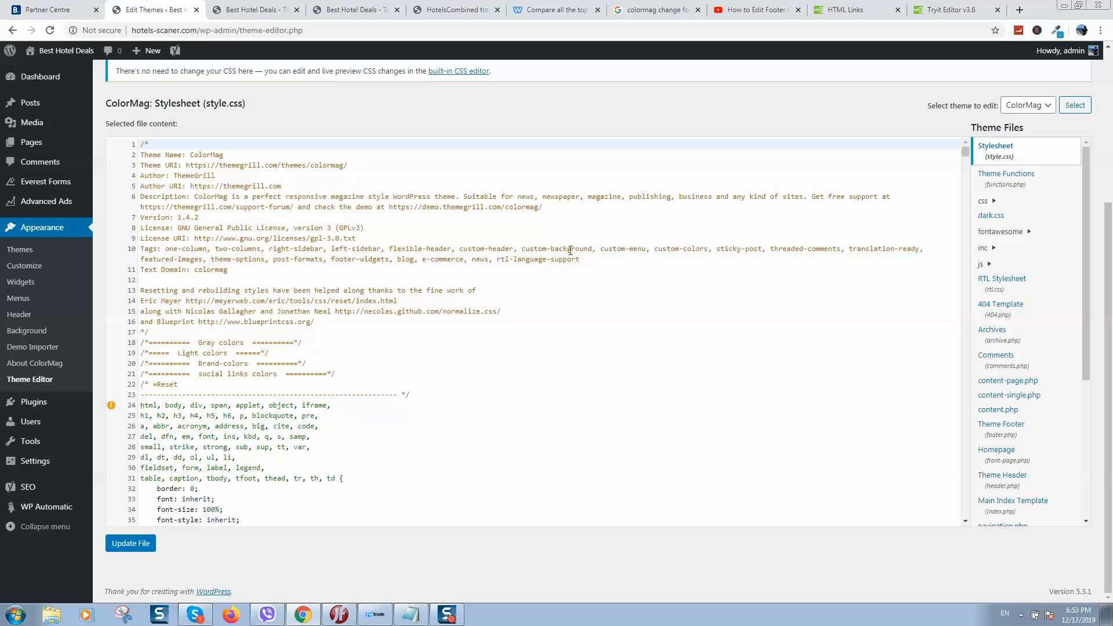
mouse_move(462, 290)
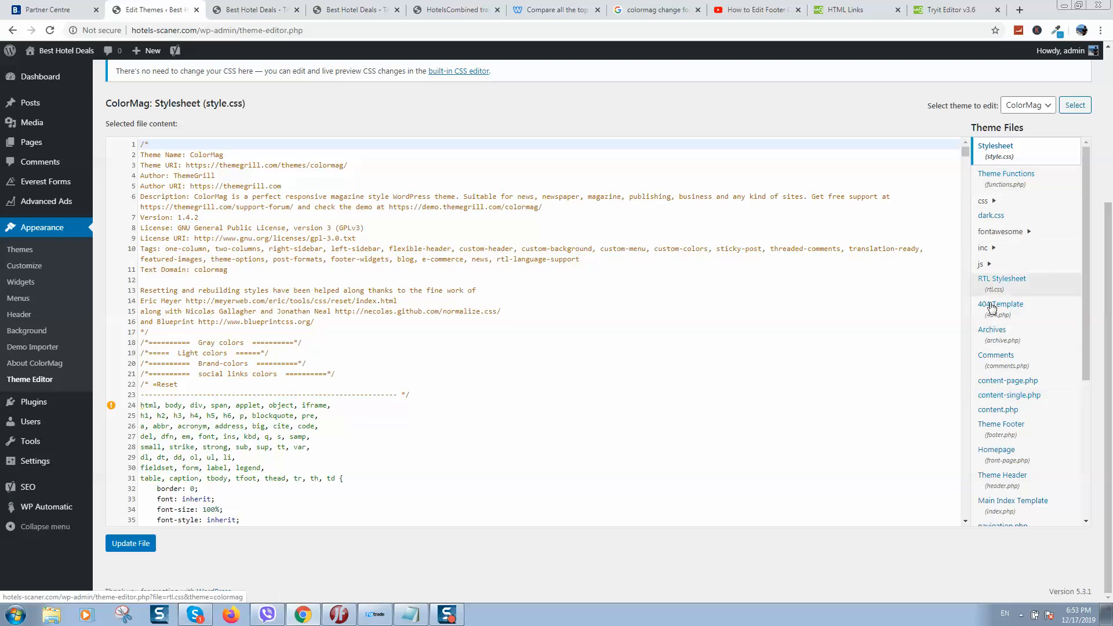
scroll(down, 3)
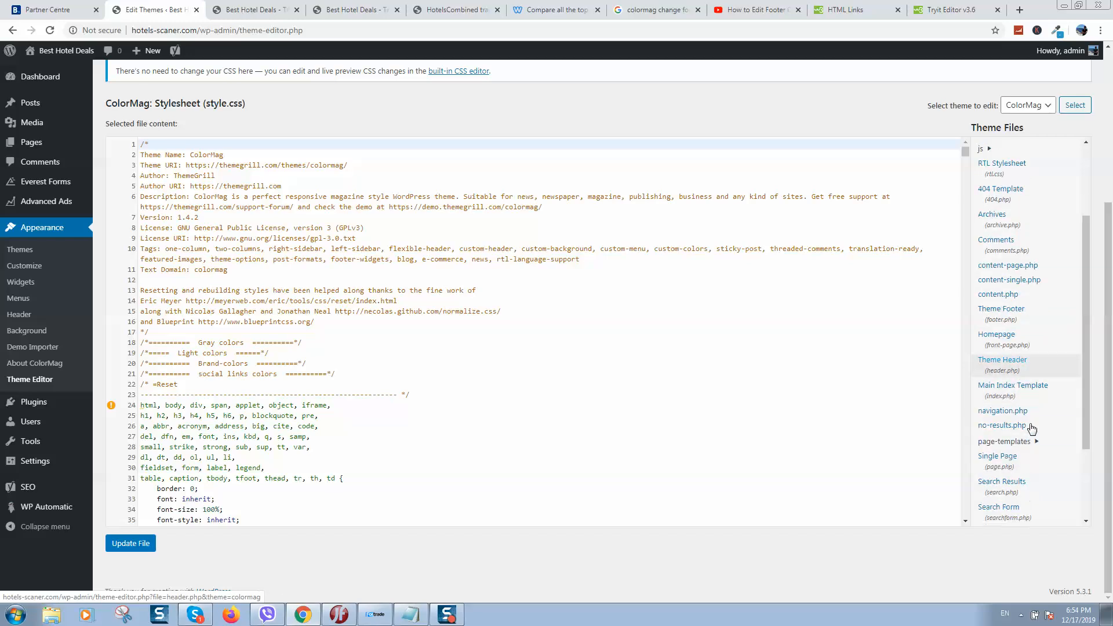
scroll(down, 3)
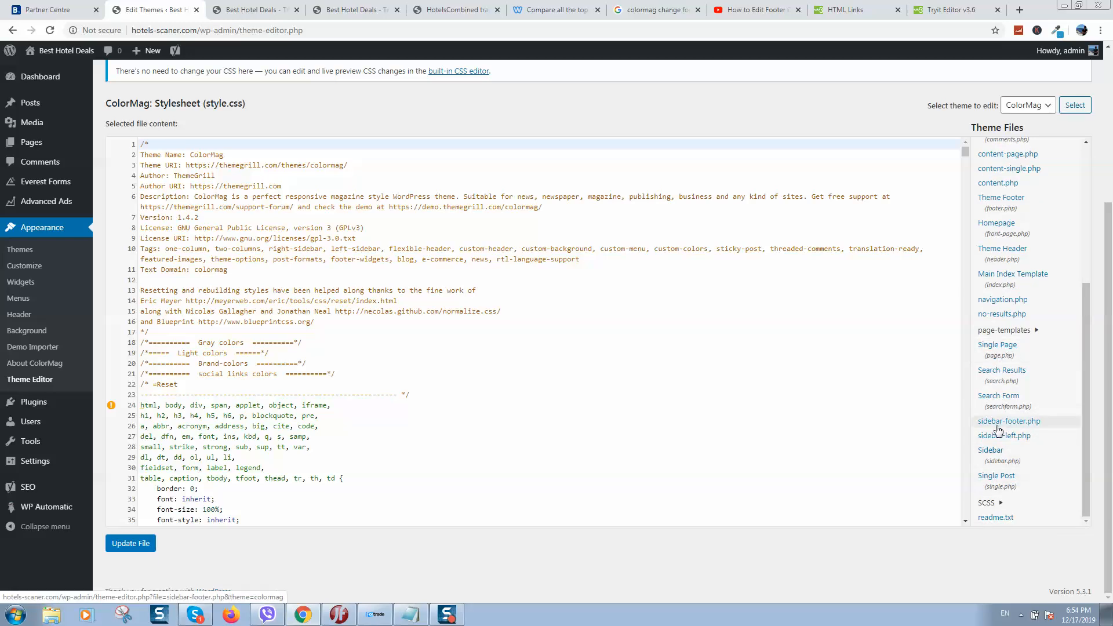
Load sidebar-footer.php and scroll through its footer widget area code.
click(1009, 421)
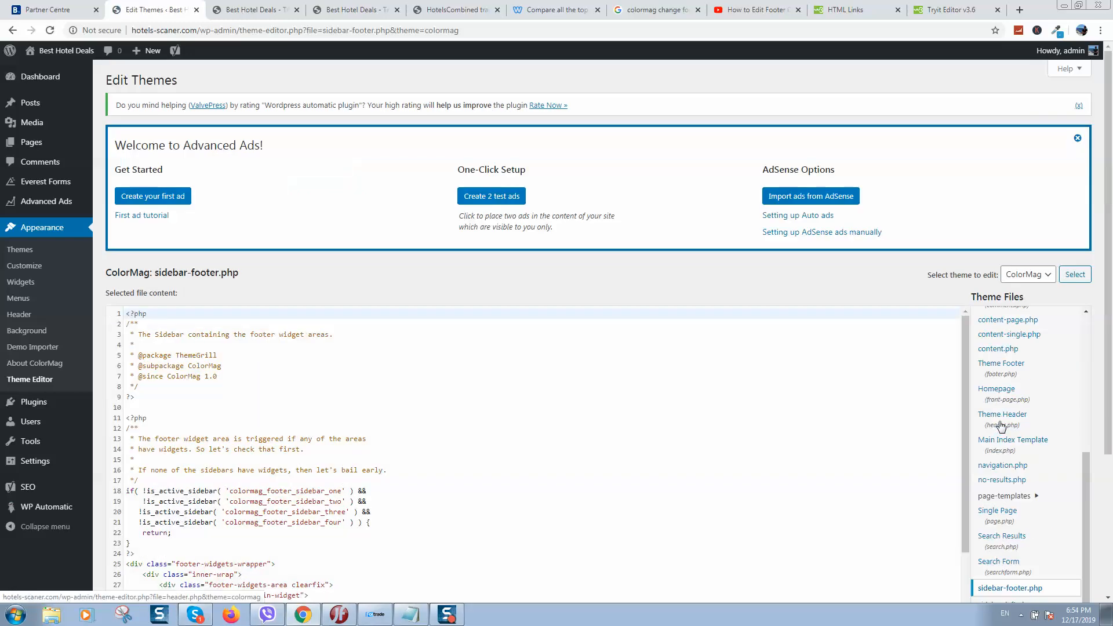
scroll(down, 3)
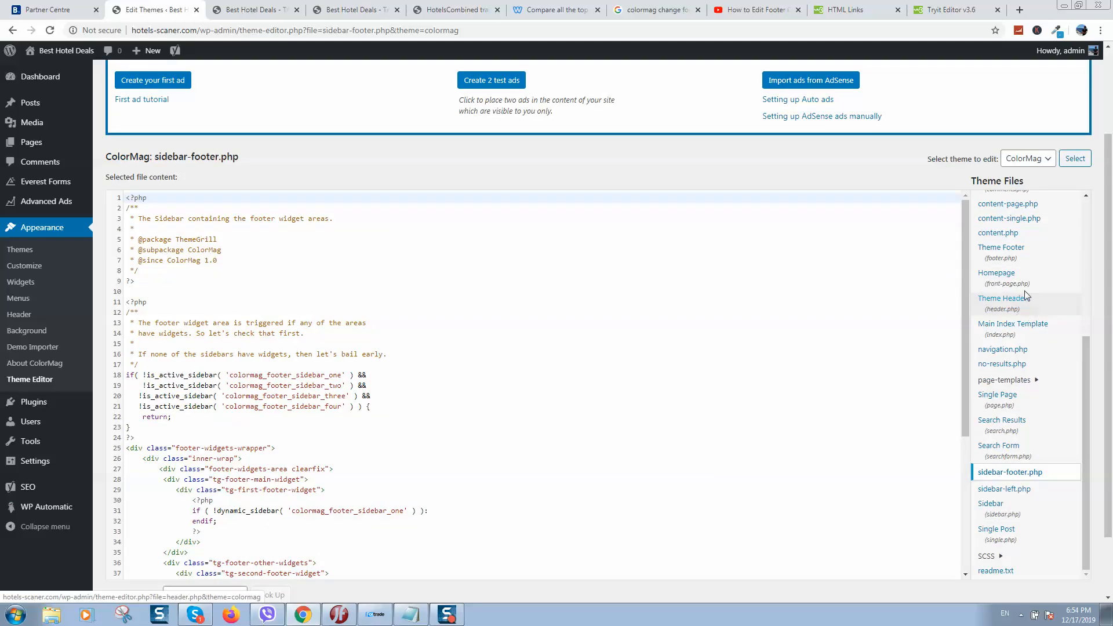
mouse_move(1022, 253)
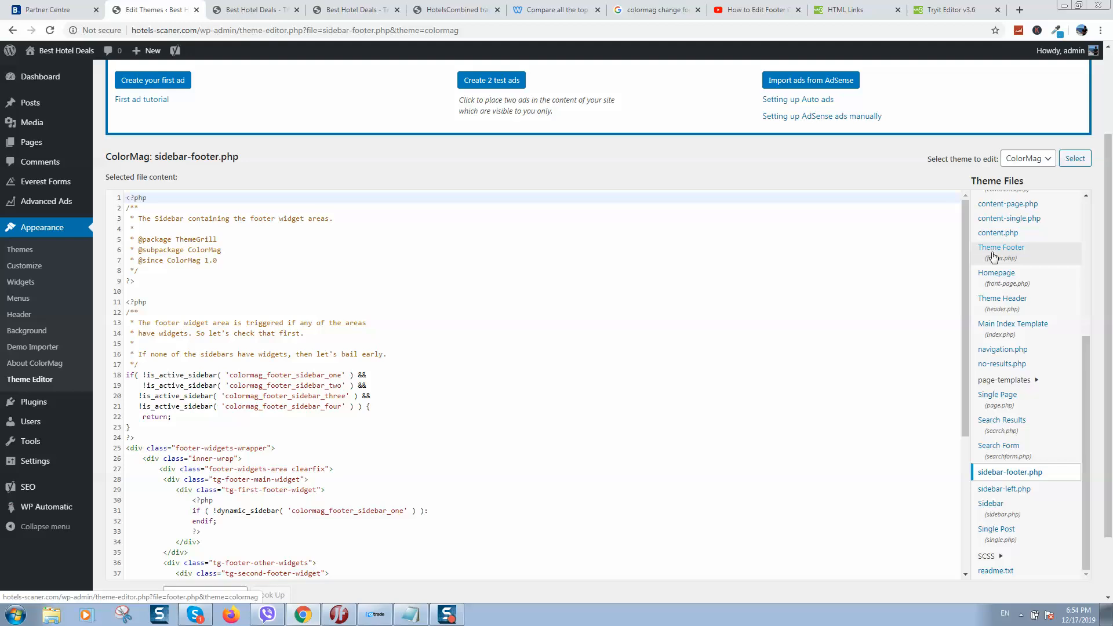
Load footer.php and scroll to the footer-socket-left-section copyright hook.
click(1000, 247)
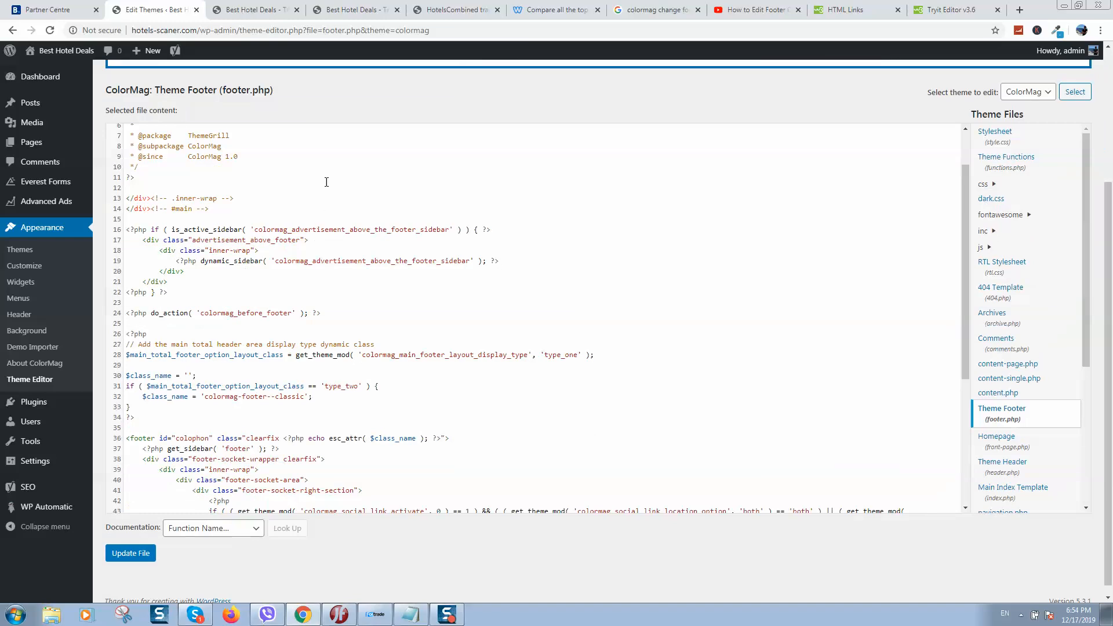
scroll(down, 3)
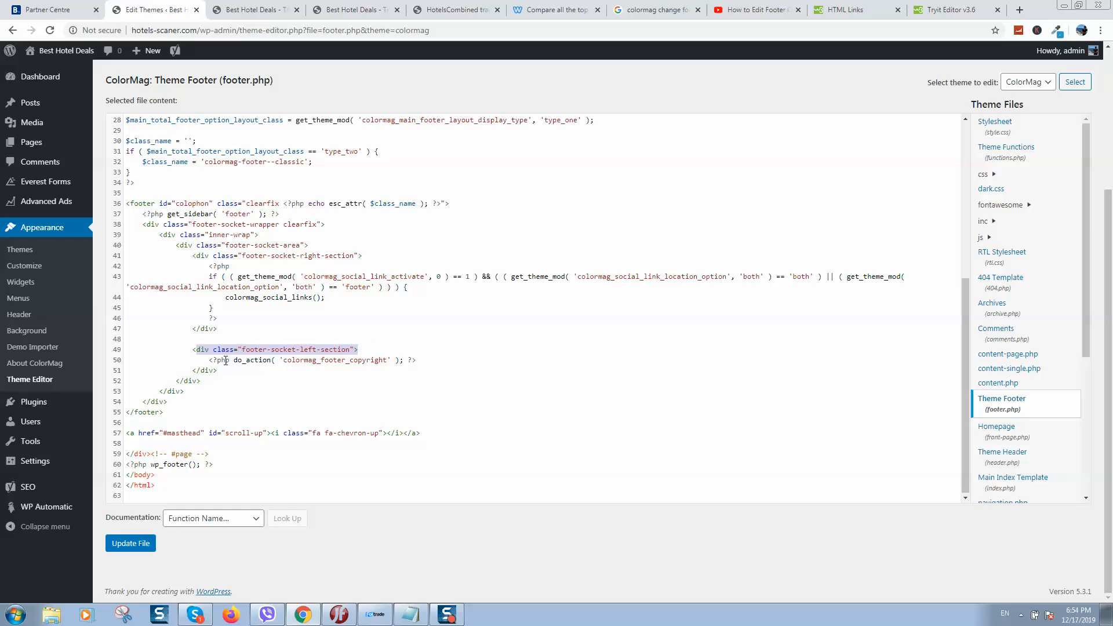
Swap line 50's copyright hook for a linked 'Copyright © 2019 Hotels-Scaner' div and save.
click(223, 360)
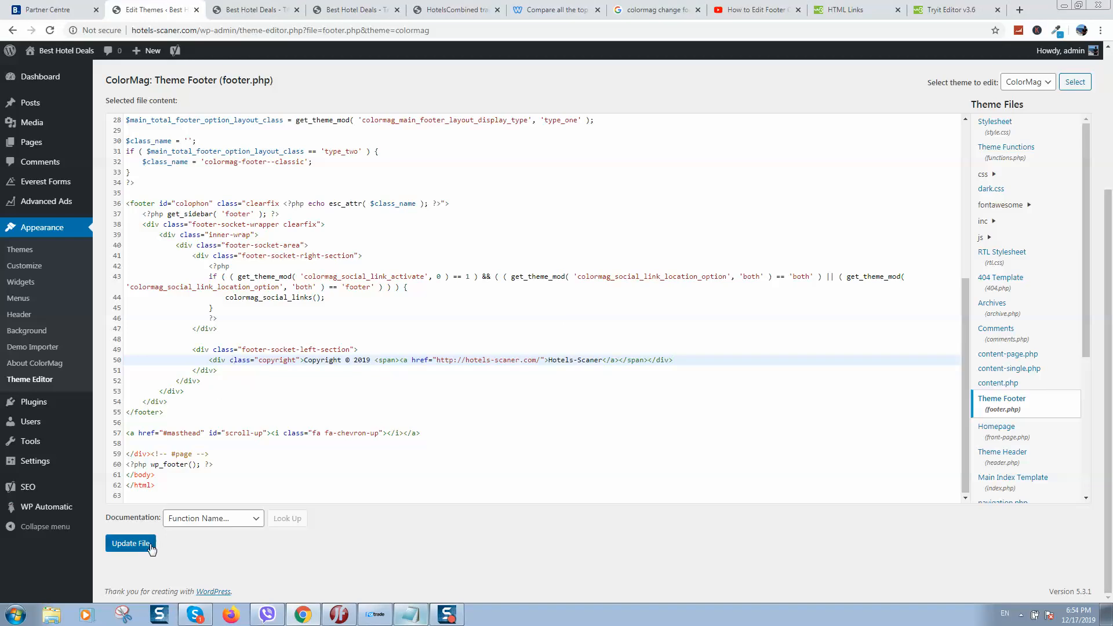
click(130, 543)
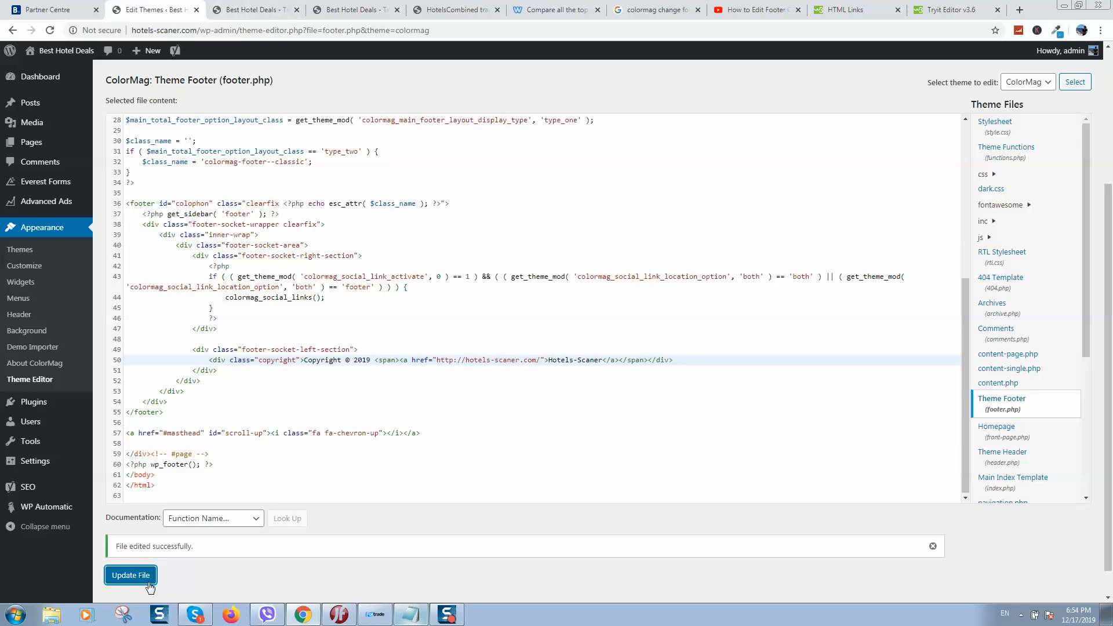
mouse_move(242, 30)
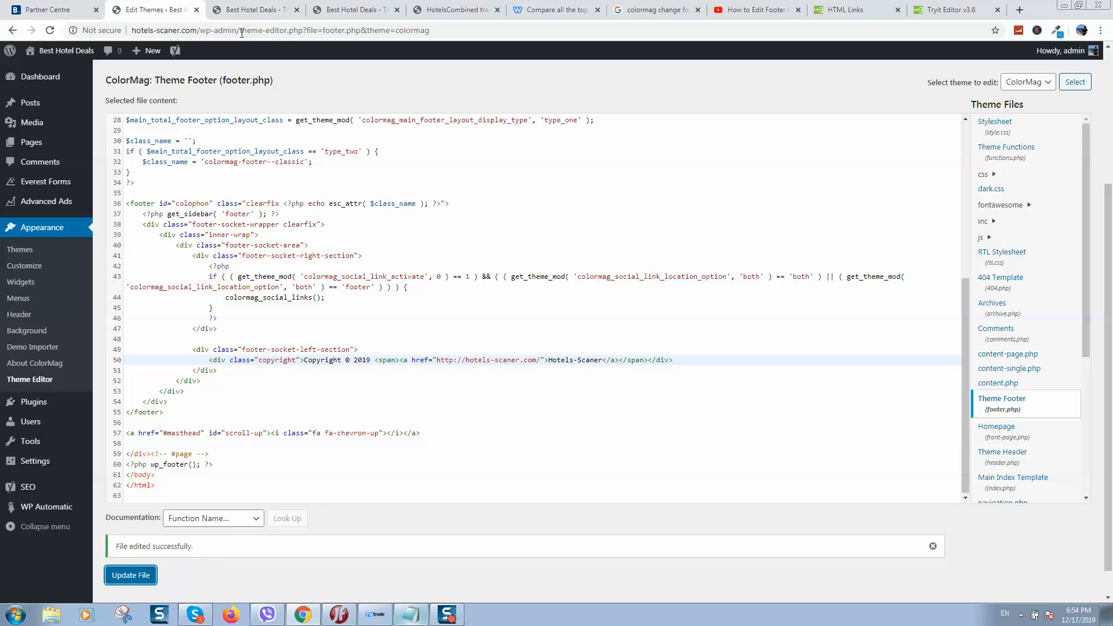
Confirm the live footer shows 'Copyright © 2019 Hotels-Scaner', then return to footer.php.
click(252, 9)
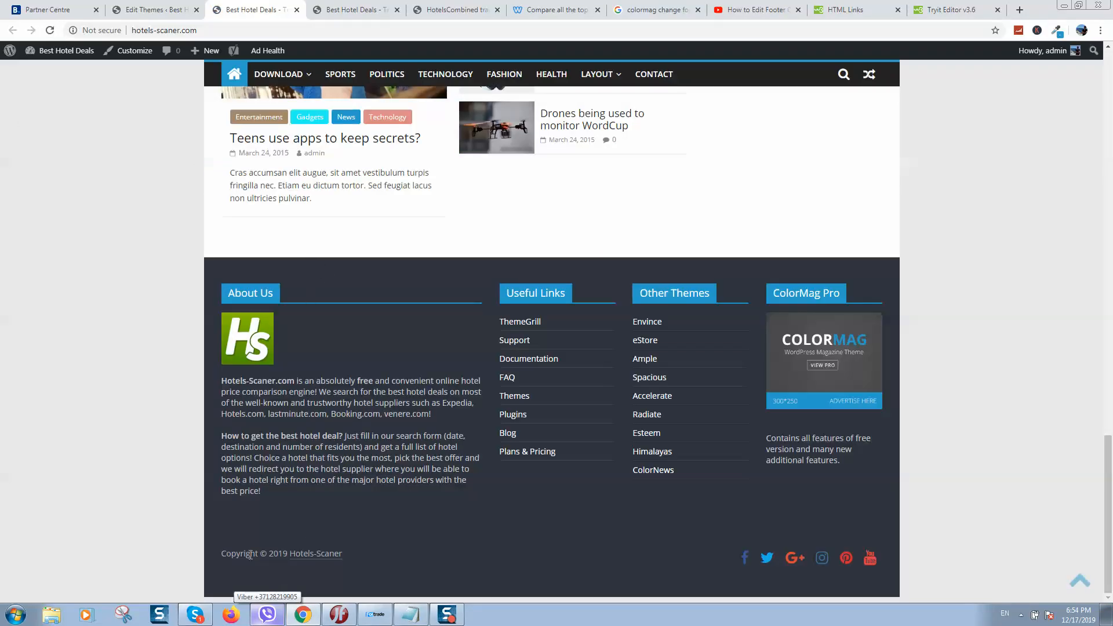
mouse_move(332, 562)
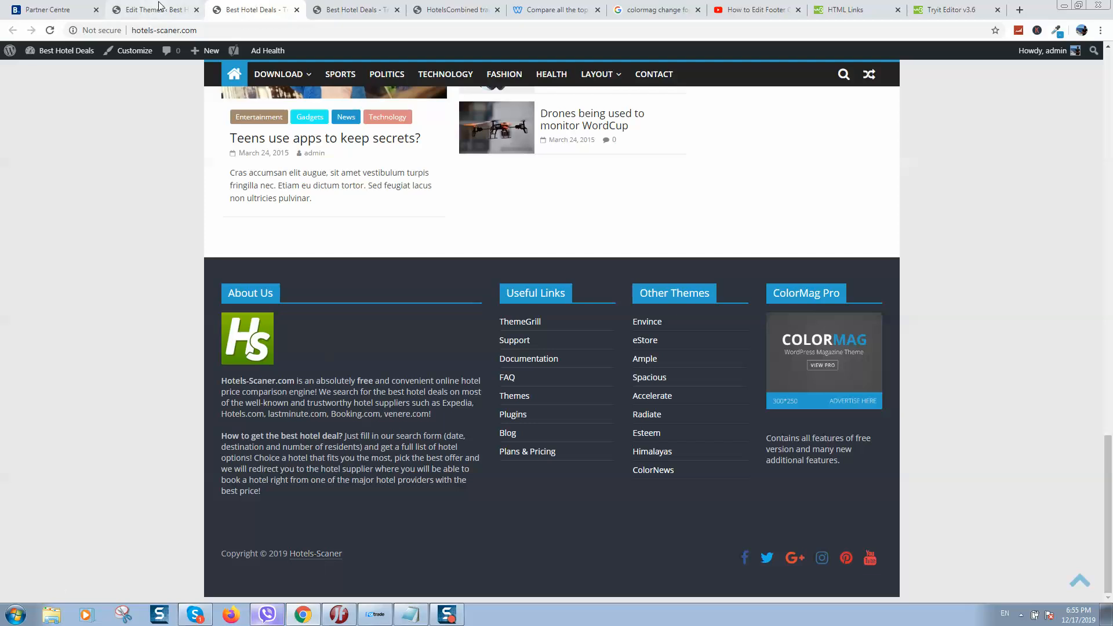
click(148, 9)
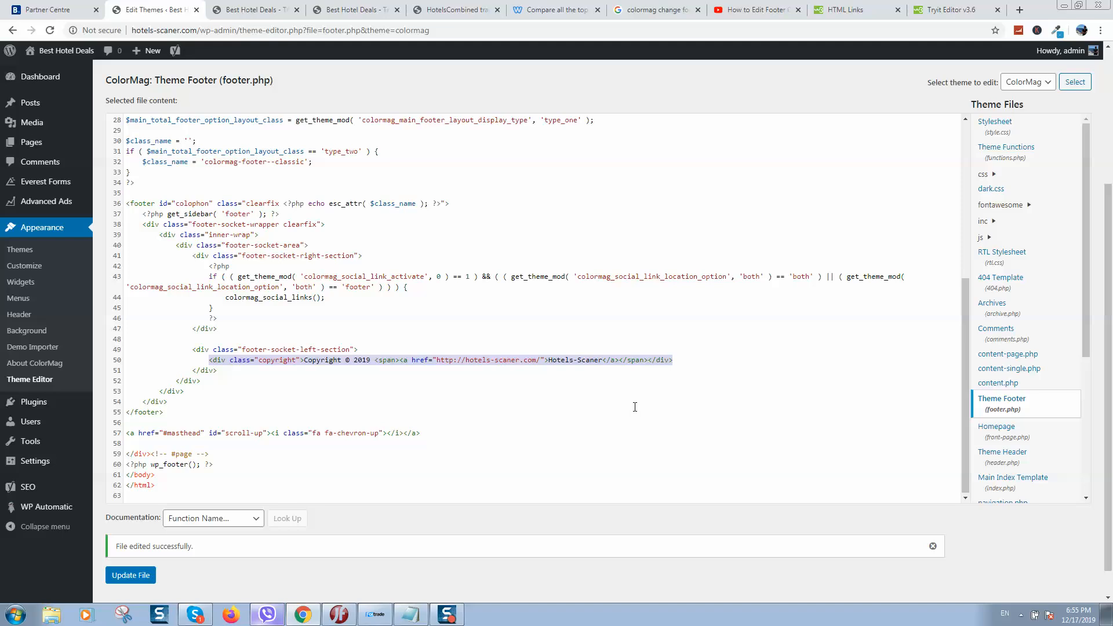
mouse_move(636, 420)
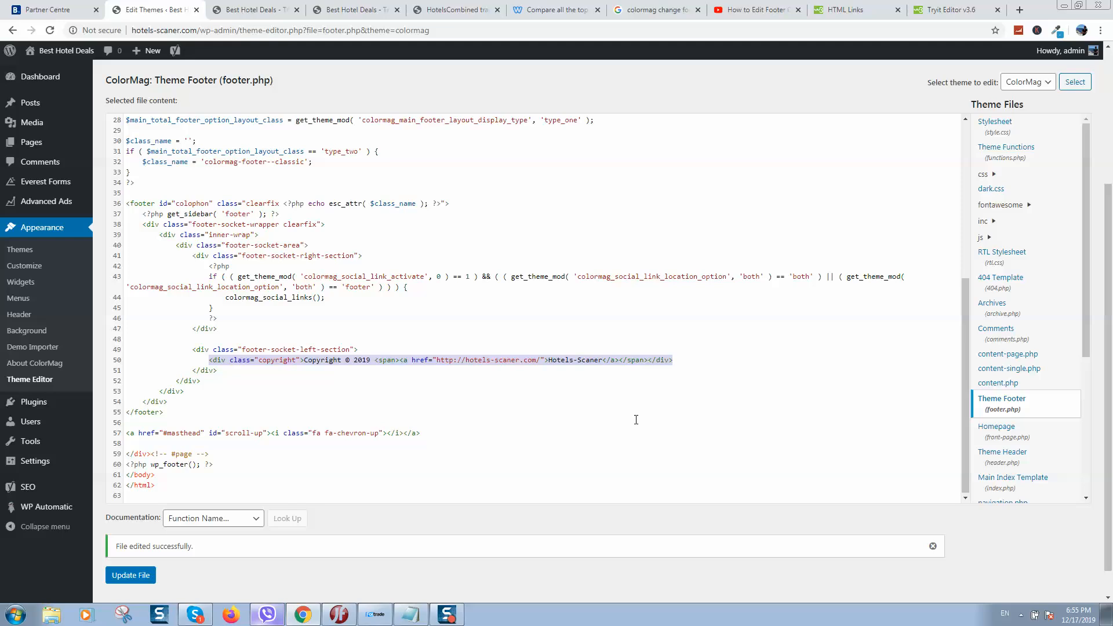
mouse_move(561, 294)
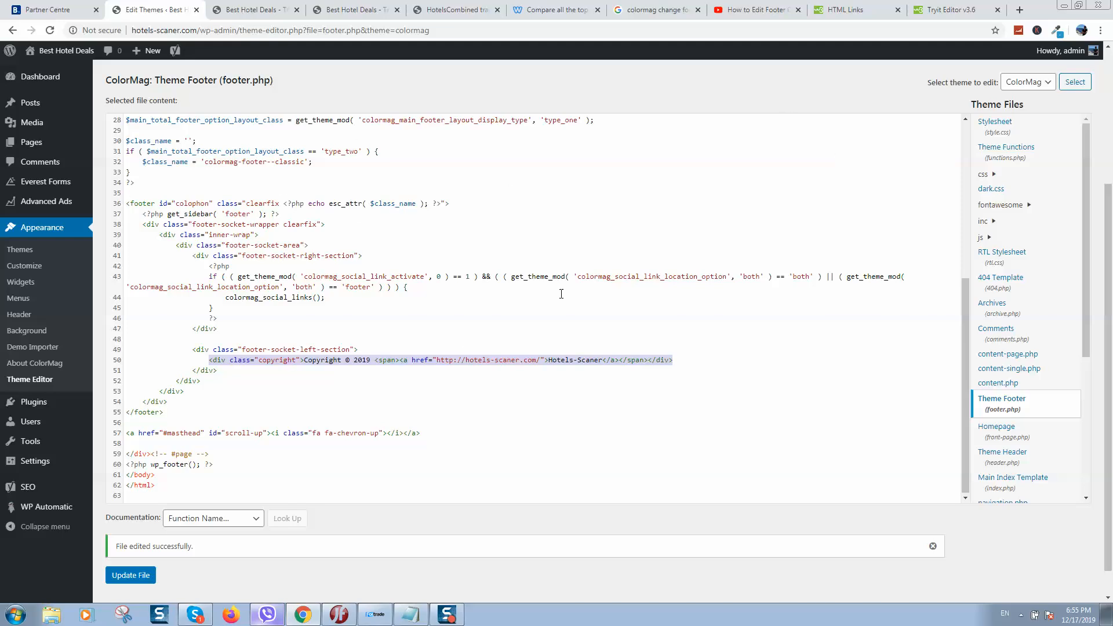